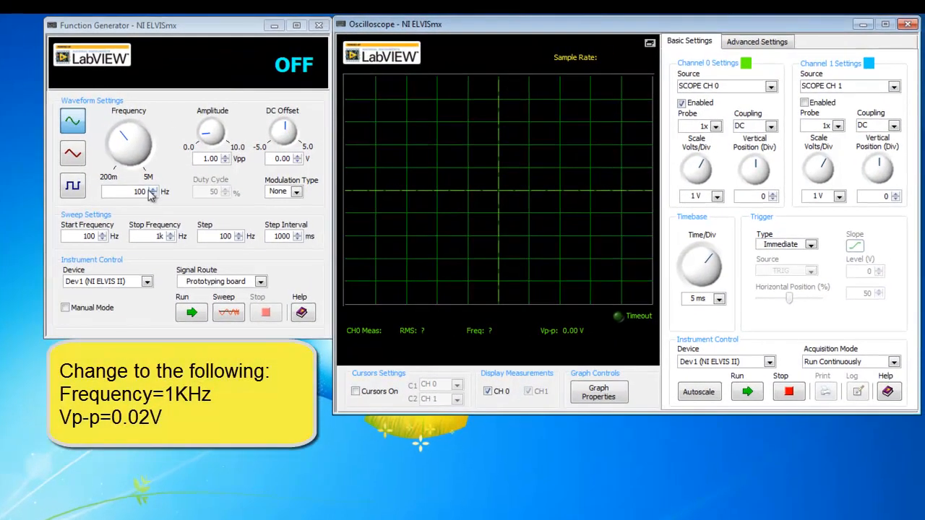
# - Generate 1 kHz at 0.02 Vpp, enable Channel 1, run the scope and rescale CH0 Volts/Div
pyautogui.write('1000')
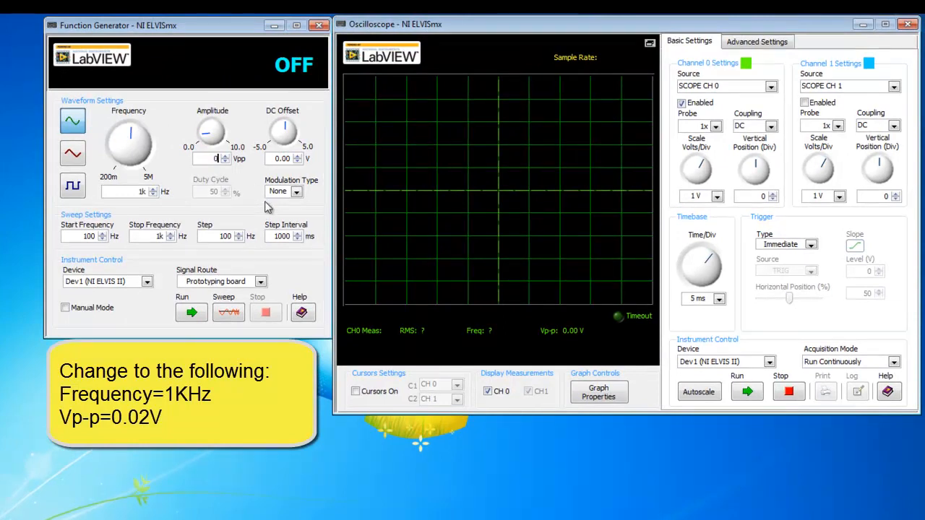
pyautogui.write('0.02')
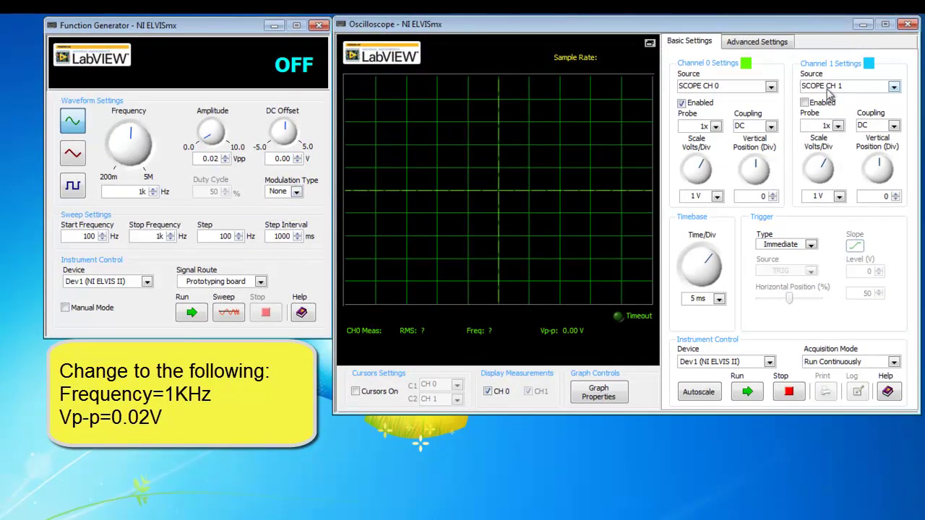
pyautogui.click(745, 390)
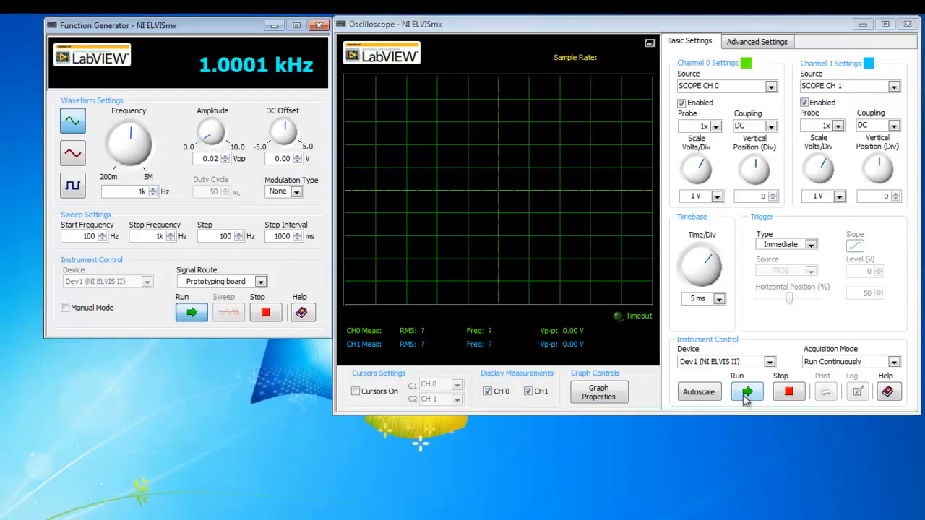
pyautogui.click(745, 390)
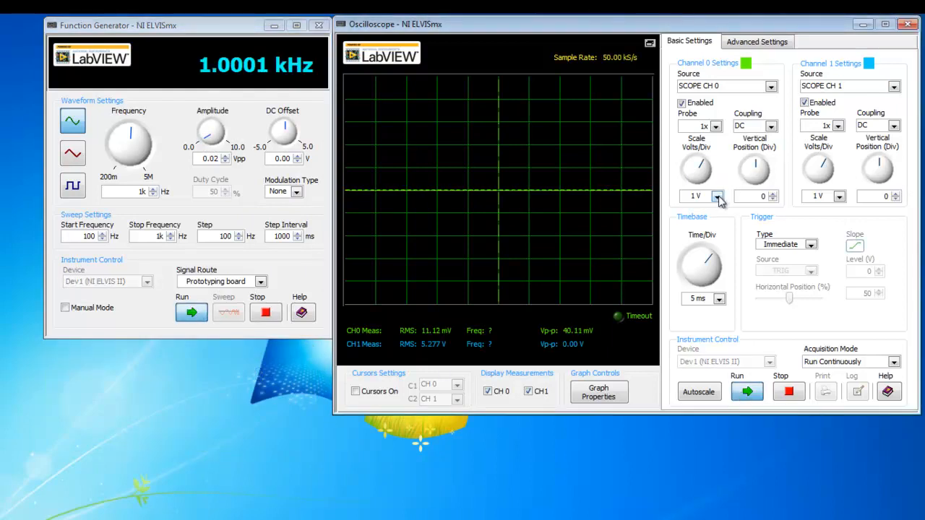
pyautogui.click(717, 197)
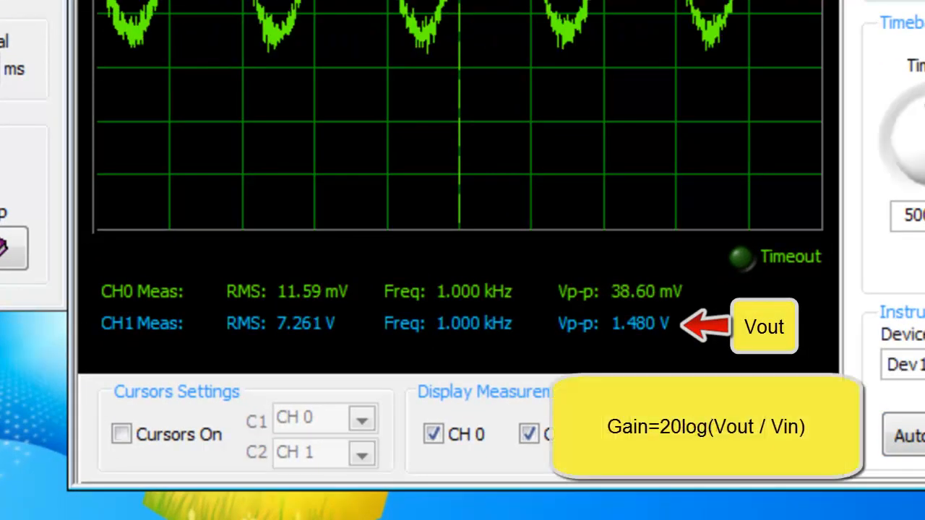
pyautogui.moveTo(201, 287)
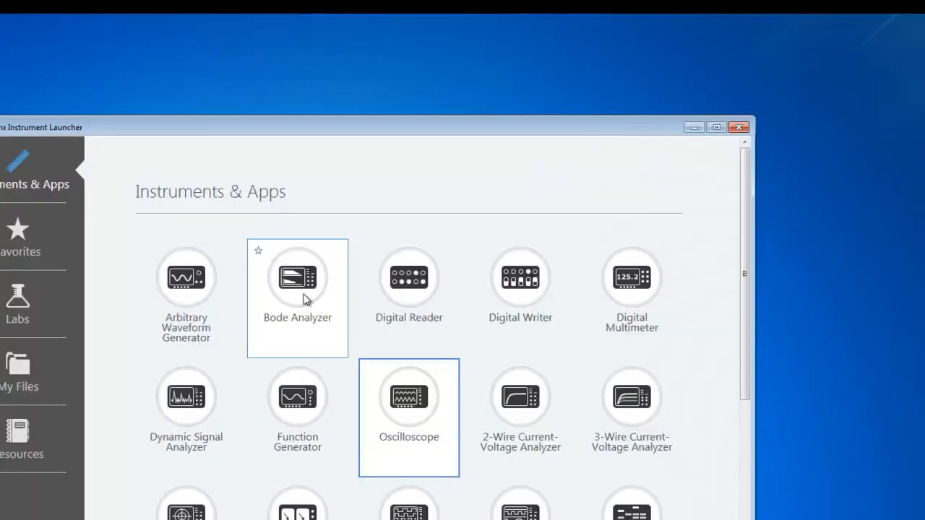
# - Launch the Bode Analyzer from the Instruments & Apps list
pyautogui.doubleClick(296, 277)
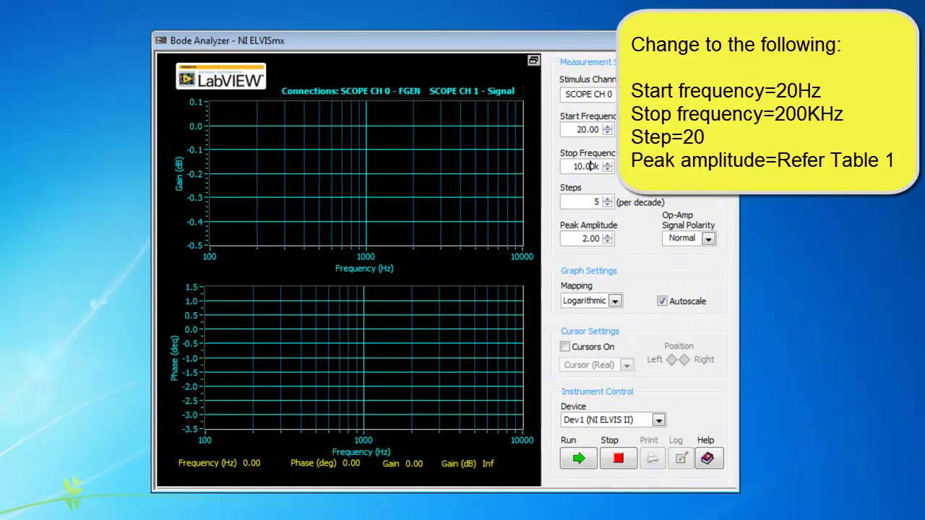
# - Enter stop 200k Hz, 20 steps per decade, 0.02 V peak amplitude and run the sweep
pyautogui.write('200k')
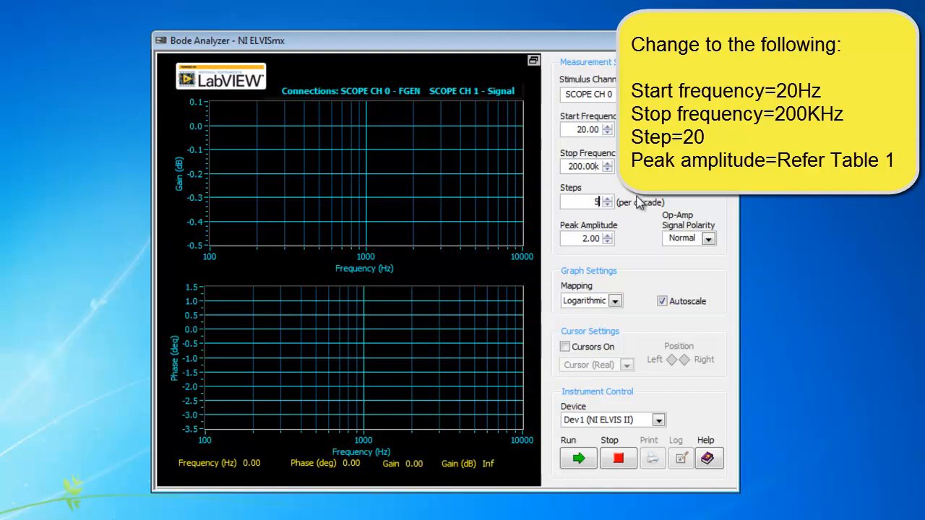
pyautogui.write('20')
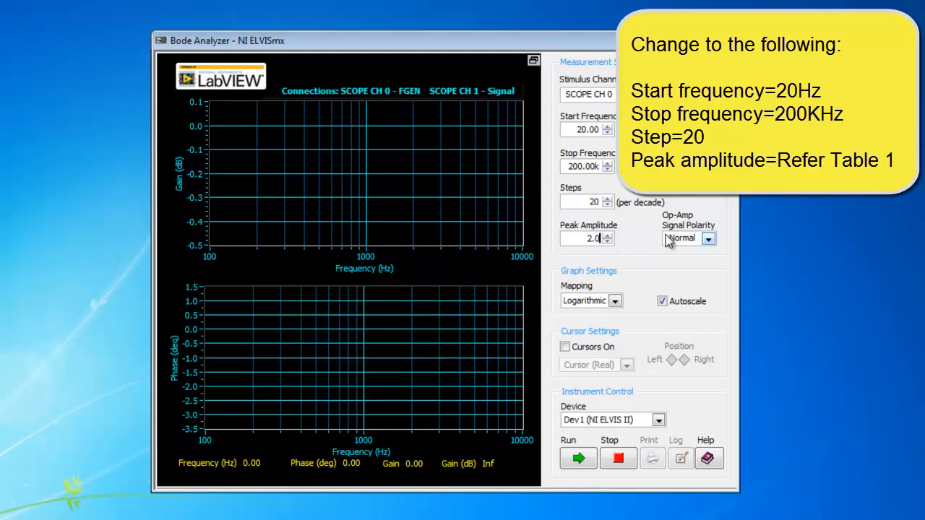
pyautogui.write('0.0')
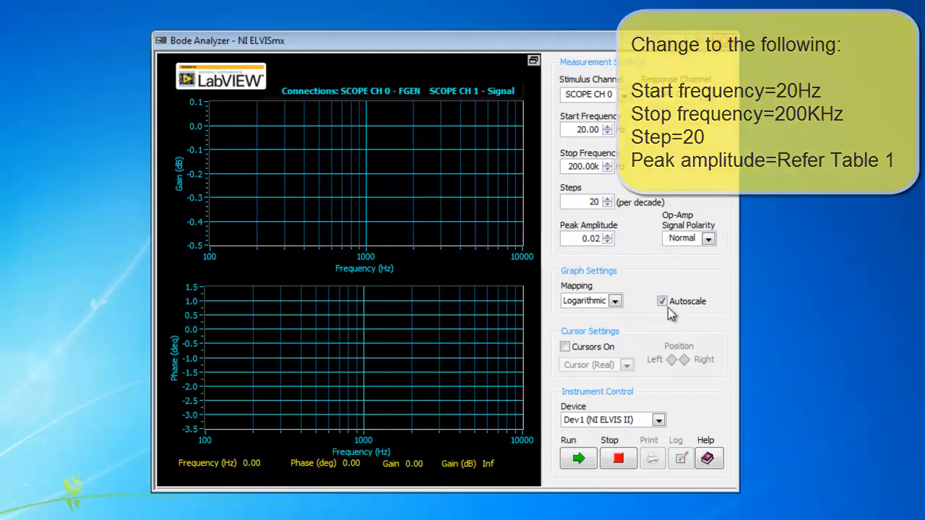
pyautogui.click(578, 456)
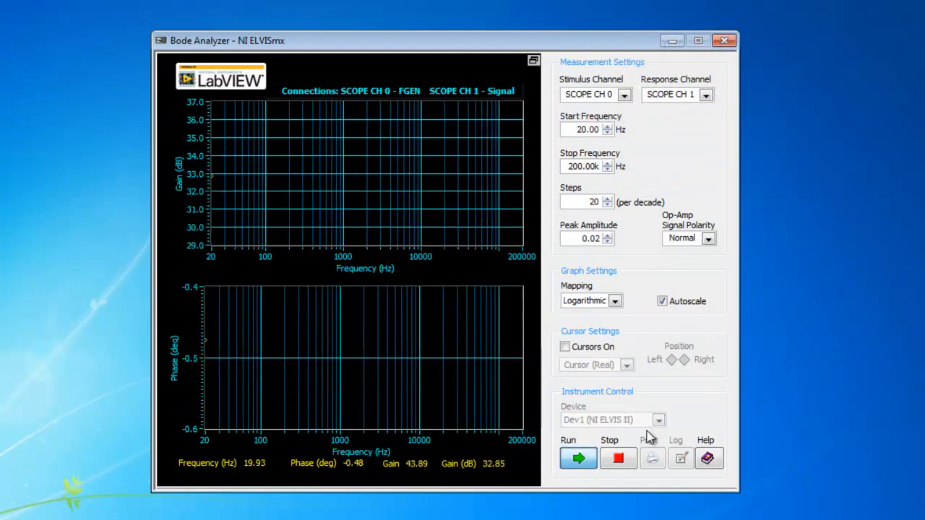
# - Let the 0.02 V-peak sweep complete and view the gain and phase plots
pyautogui.click(578, 458)
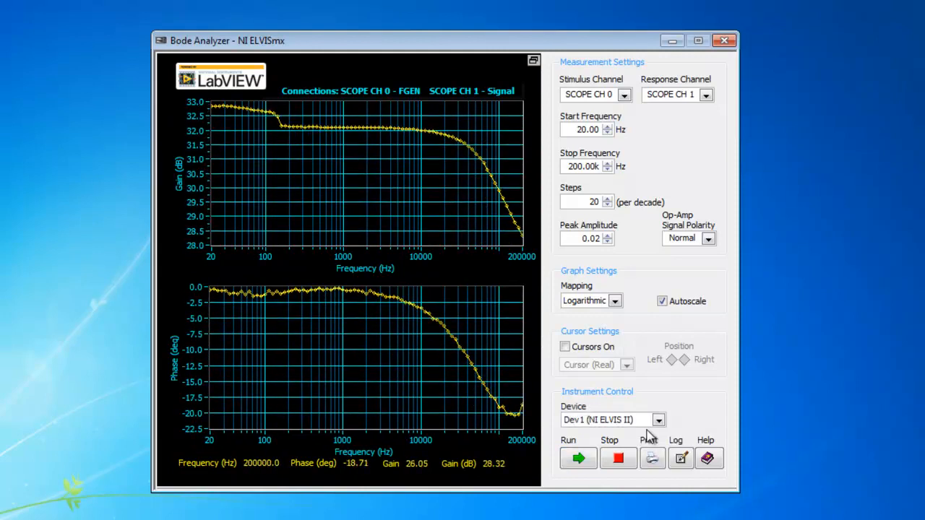
pyautogui.click(565, 347)
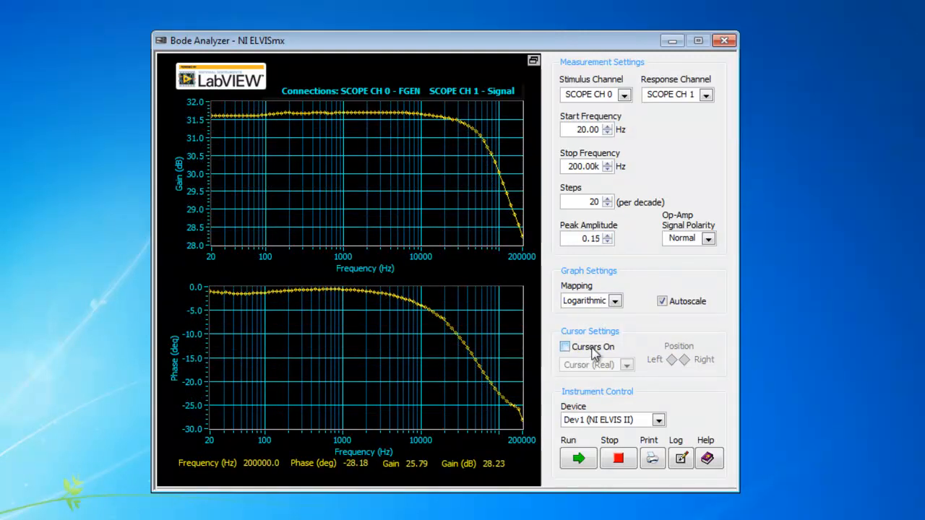
# - Run the sweep again at 0.15 V peak amplitude and let it complete
pyautogui.click(578, 458)
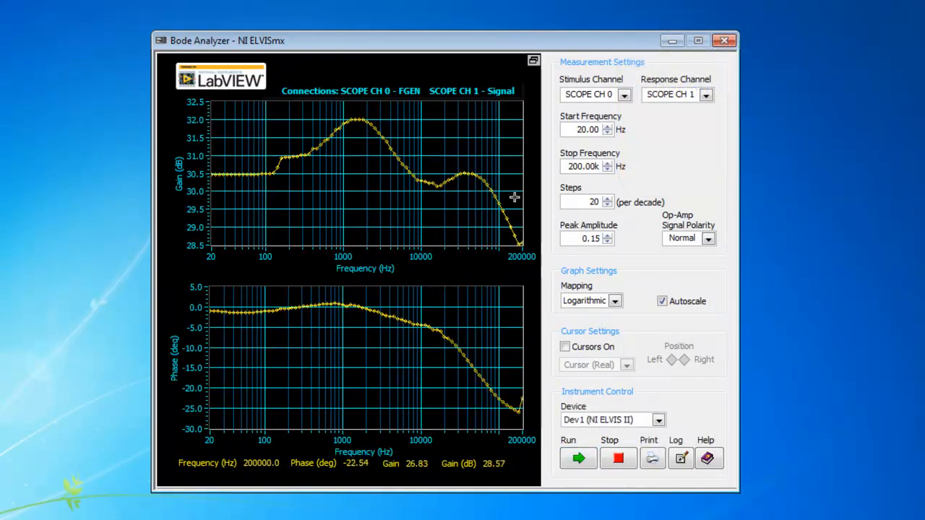
pyautogui.moveTo(517, 174)
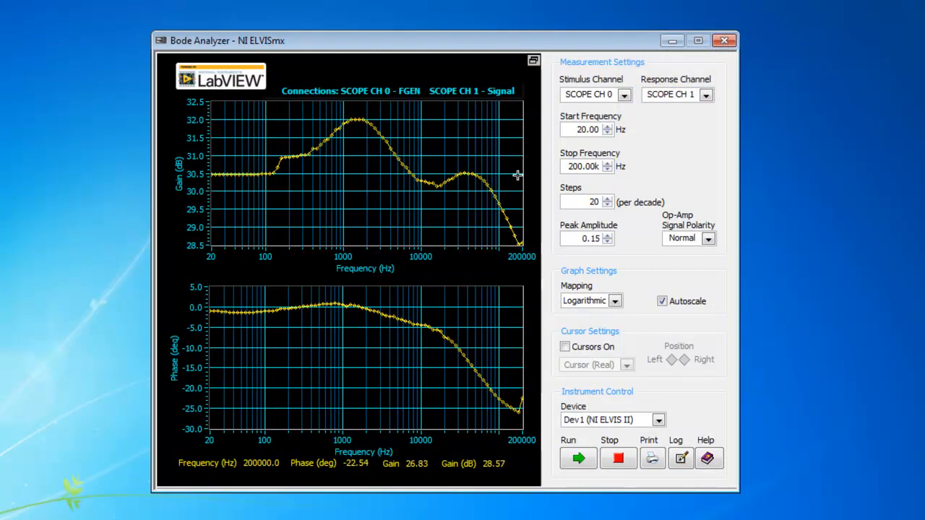
pyautogui.moveTo(682, 343)
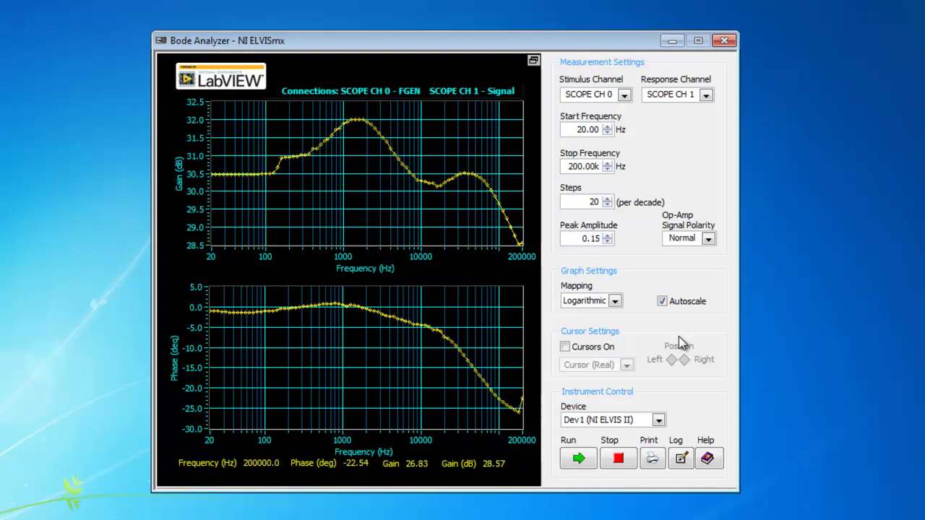
pyautogui.moveTo(679, 353)
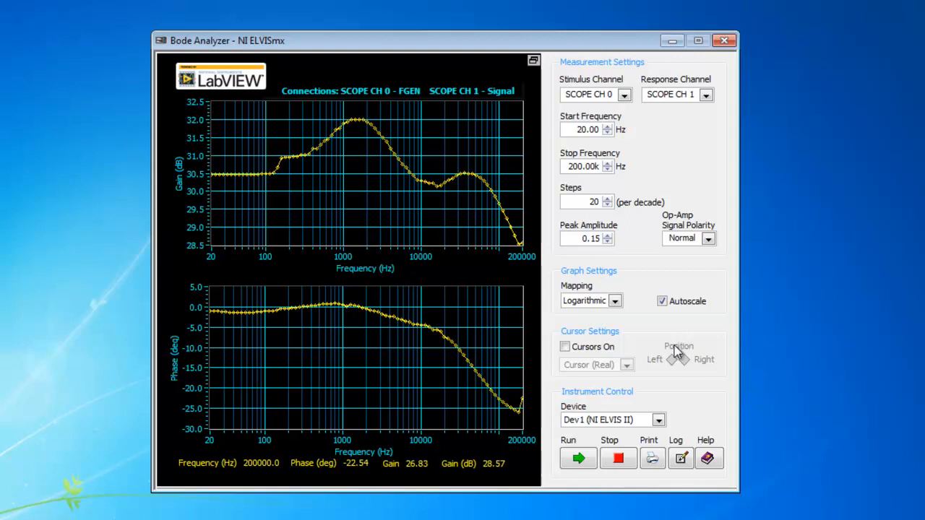